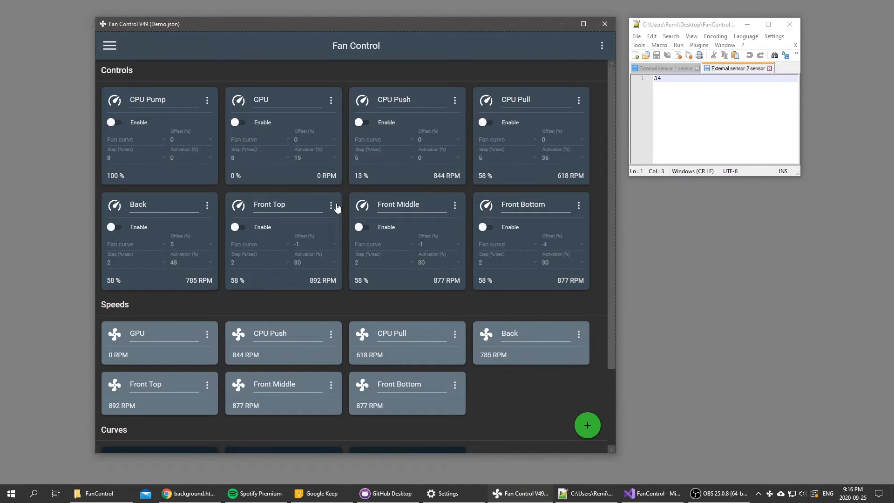
- Scroll the main page down to the Target External 1, Target External 2 and Mix curve cards
scroll(down, 3)
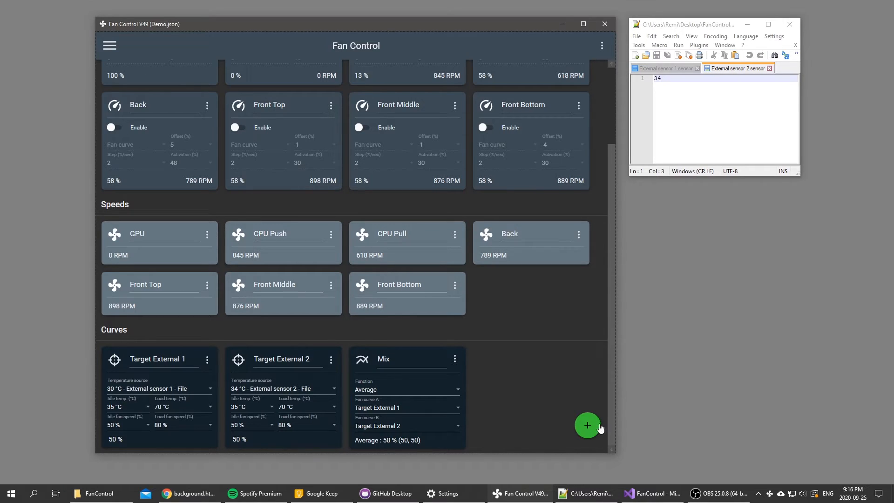
click(587, 425)
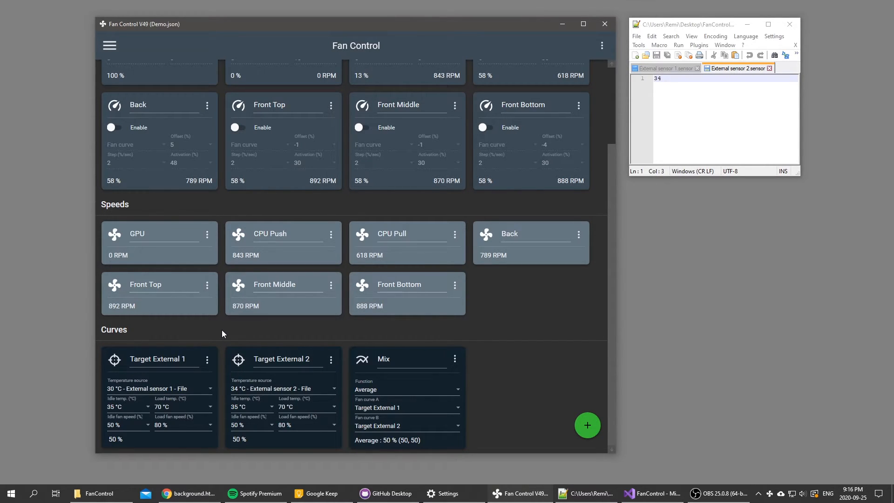
click(587, 425)
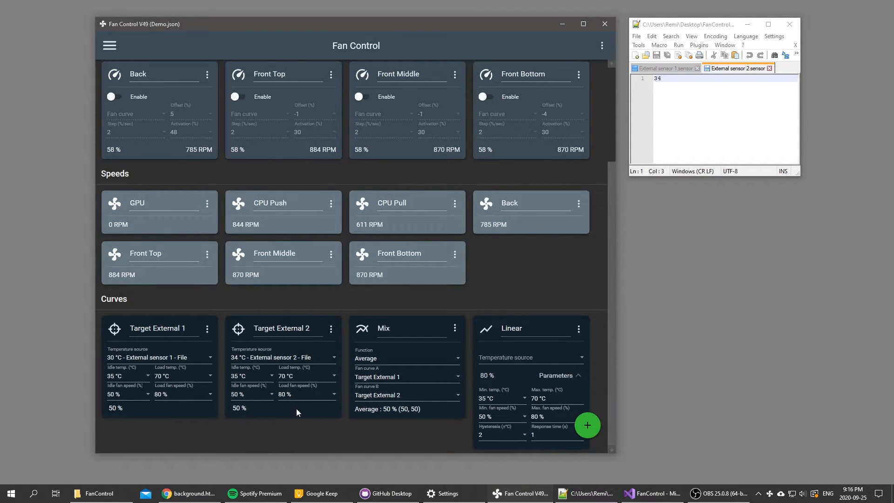
scroll(down, 3)
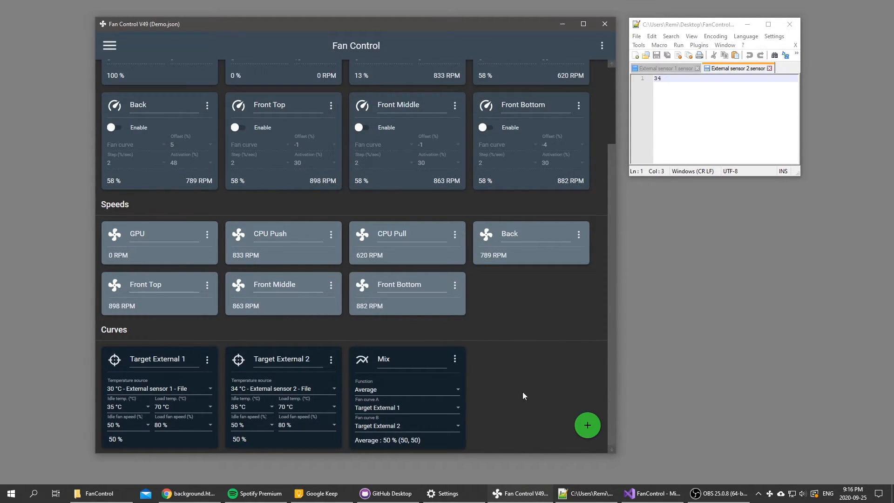
mouse_move(222, 315)
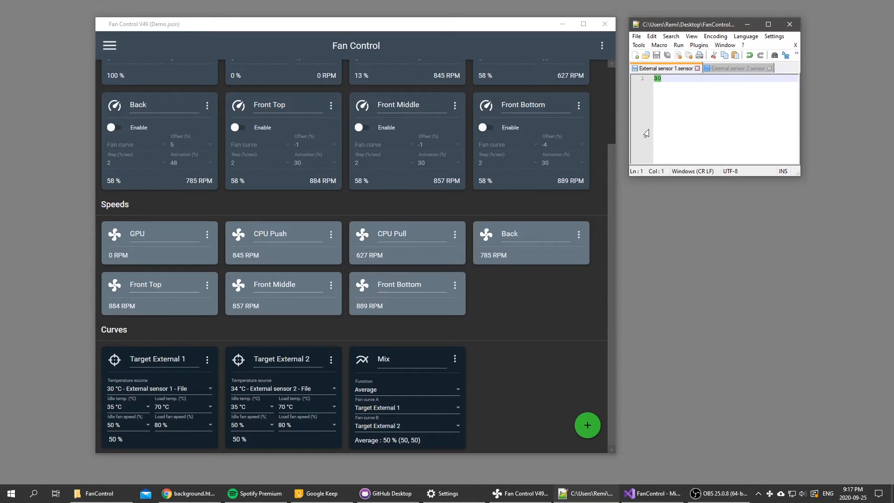
- Overwrite the External sensor 1 file value with 45, then 72, then 35 in Notepad++
click(655, 78)
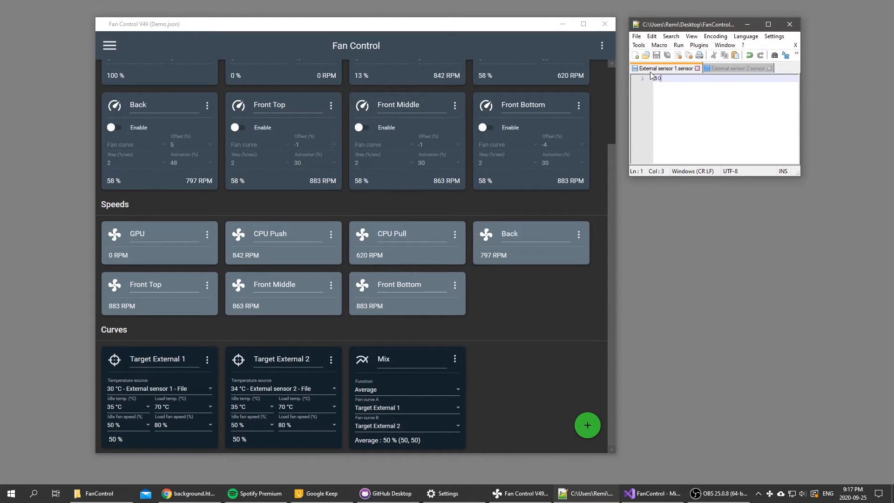
text(45)
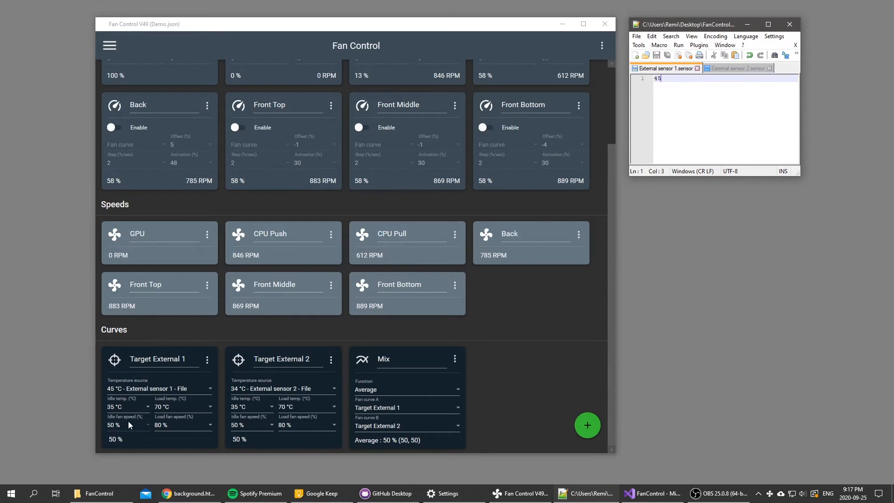
mouse_move(109, 446)
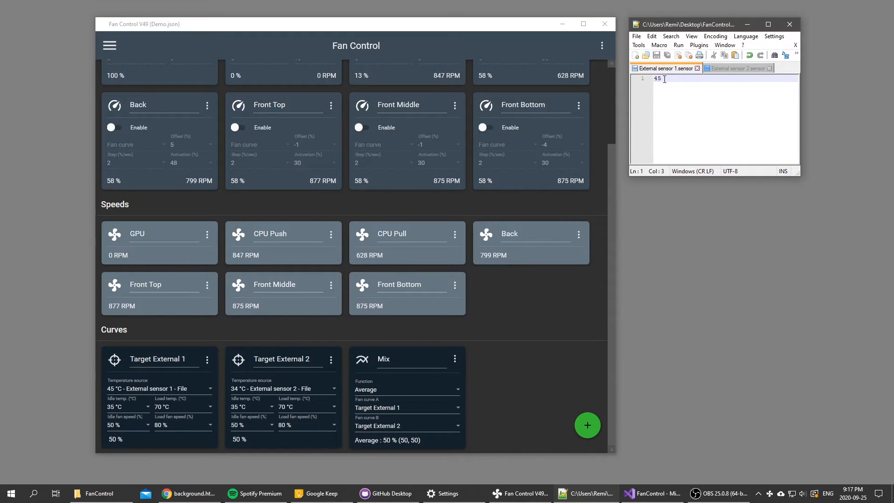
text(72)
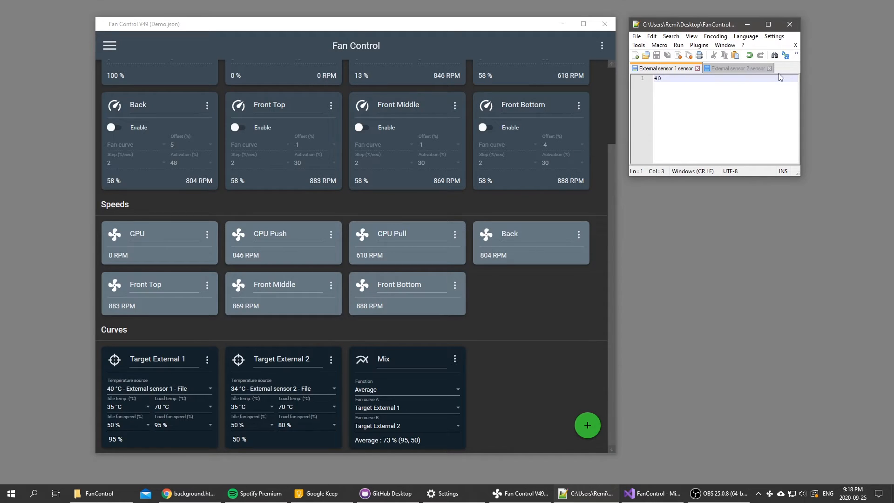
text(35)
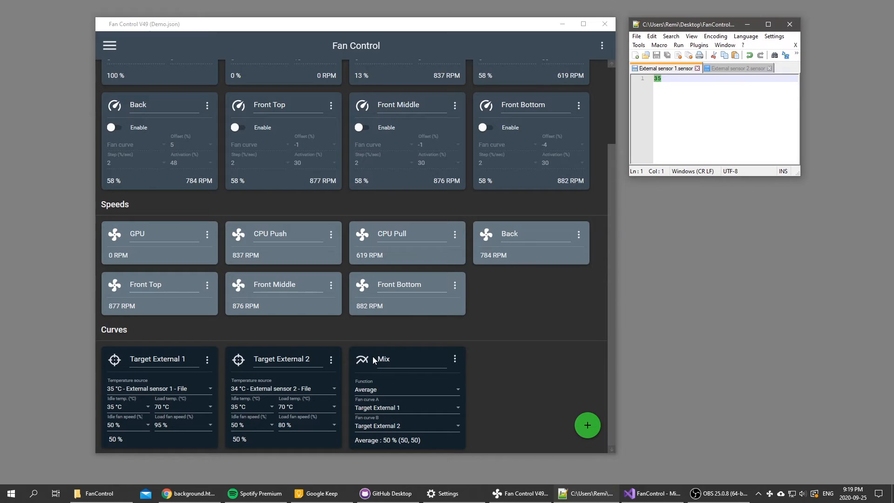
- Bring the Fan Control window to the front to watch Target External 1 drop to 50%
double_click(383, 358)
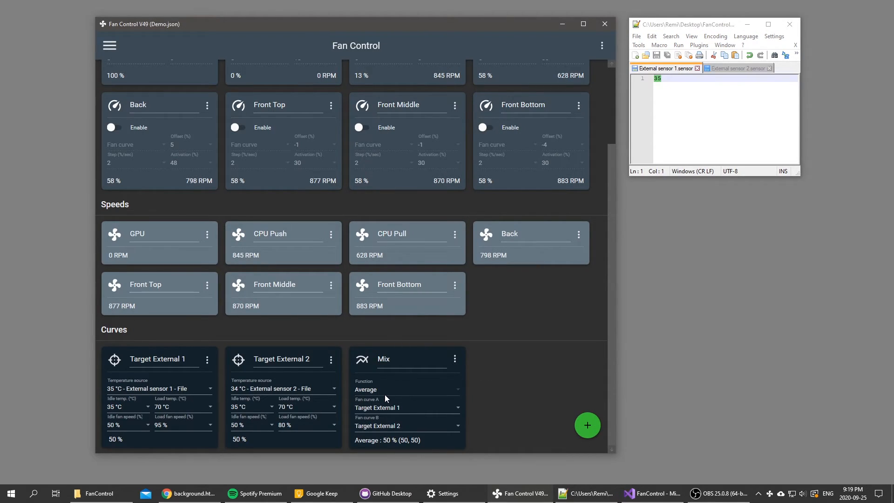
click(406, 390)
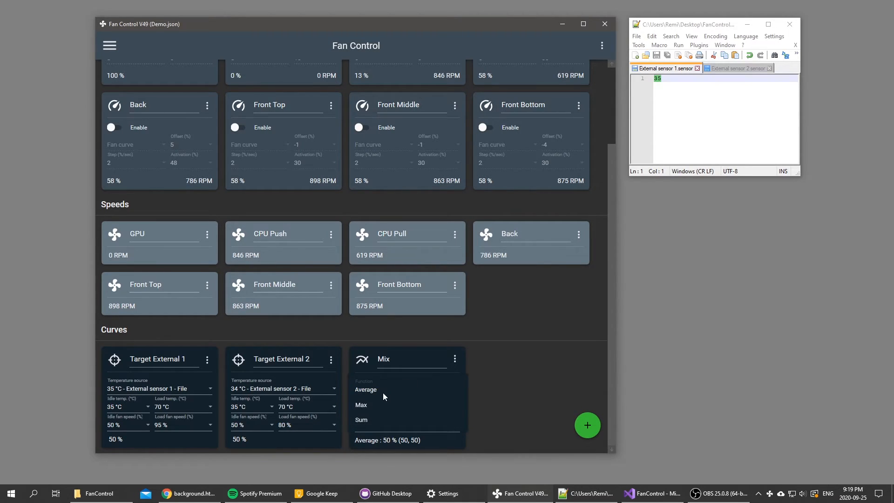
click(365, 389)
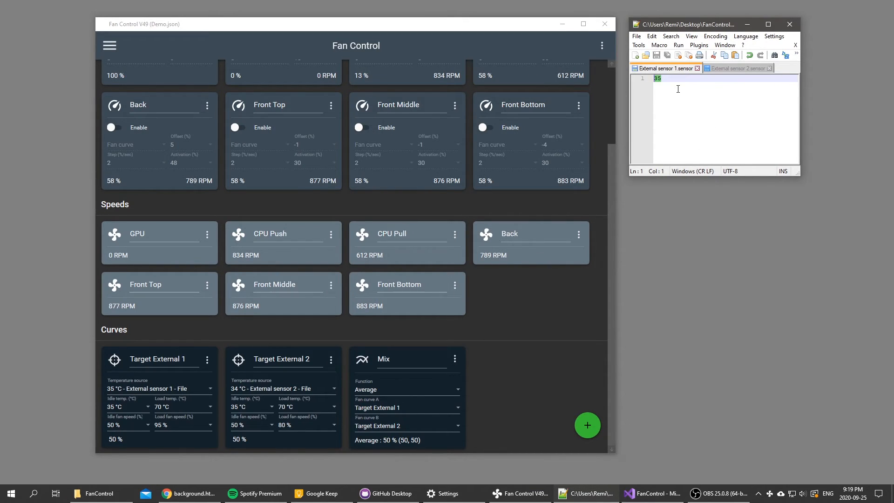
text(100)
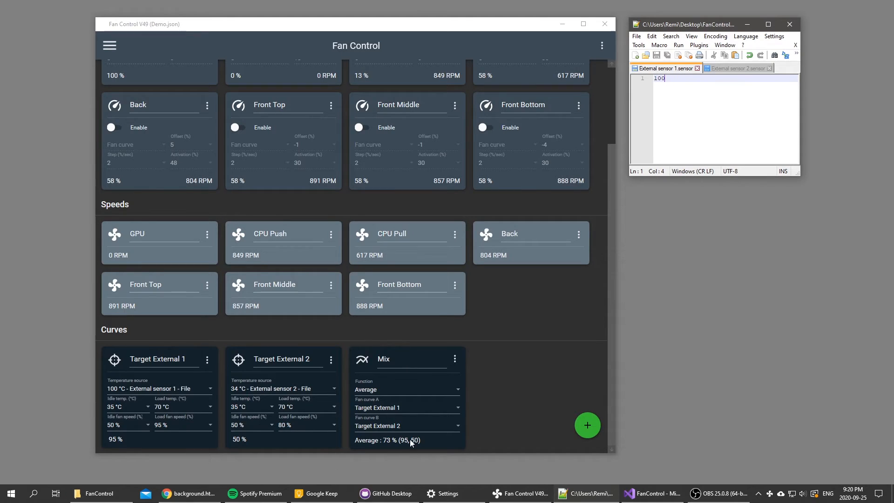
mouse_move(407, 383)
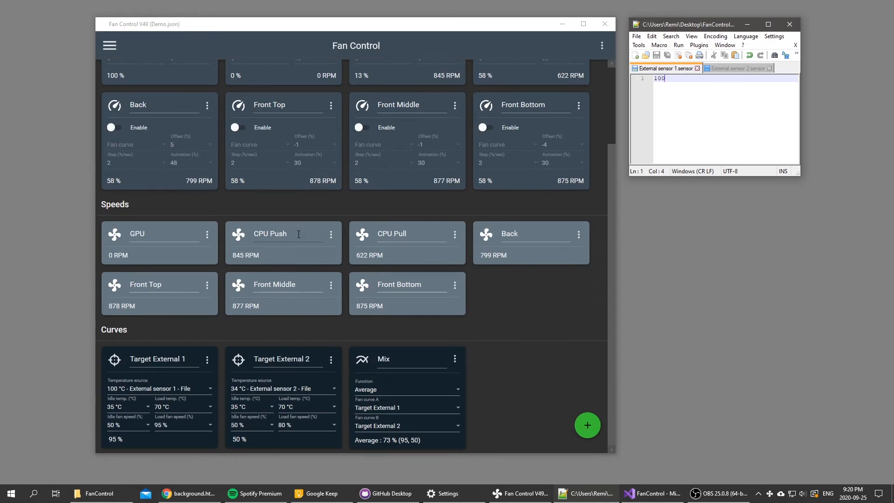
mouse_move(485, 388)
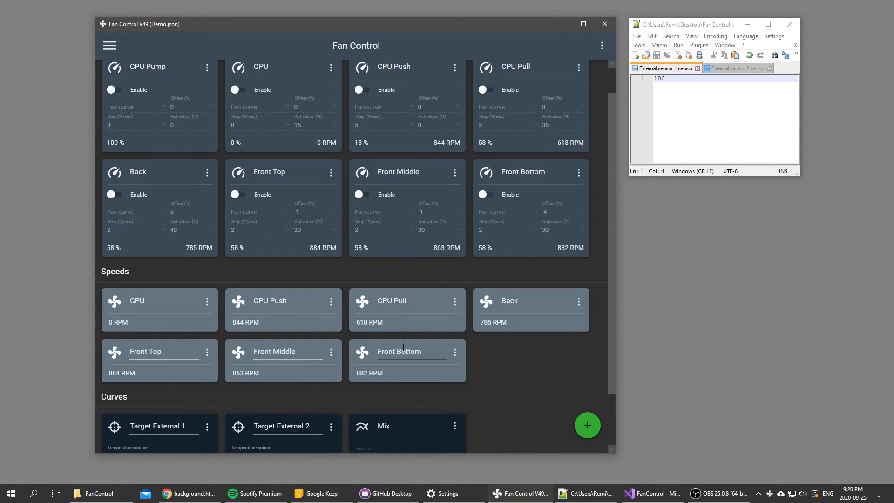
- Open the hamburger settings panel listing startup, theme and card visibility options
scroll(down, 3)
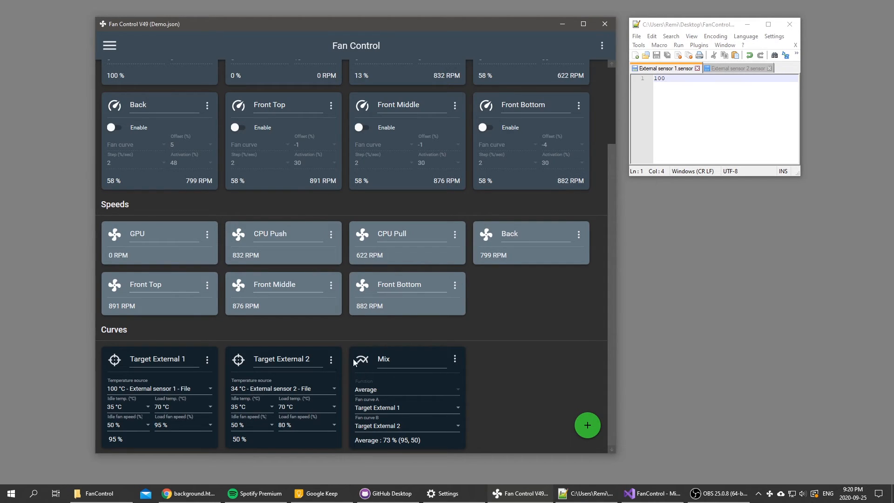
click(109, 45)
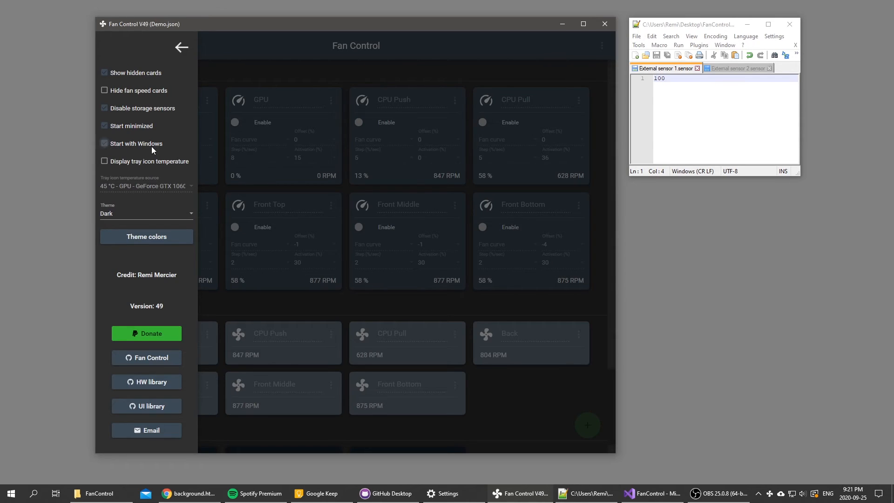
- Enable 'Start with Windows' and close the settings panel
click(104, 143)
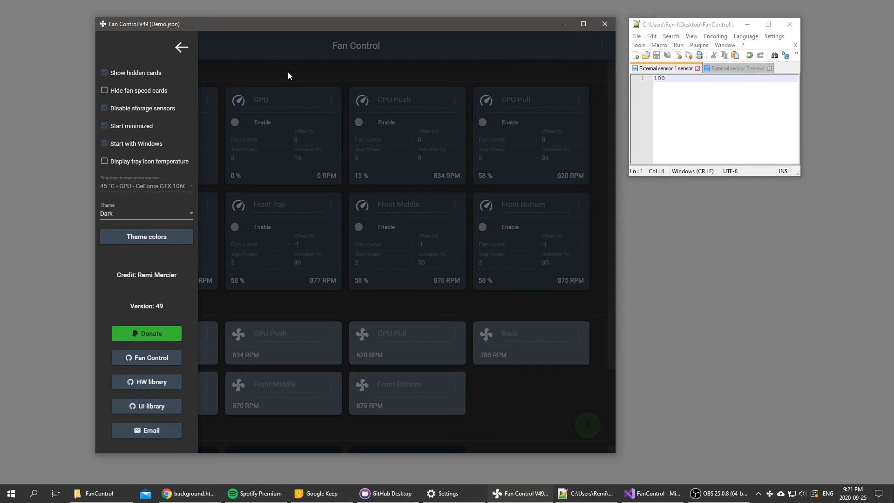
click(181, 47)
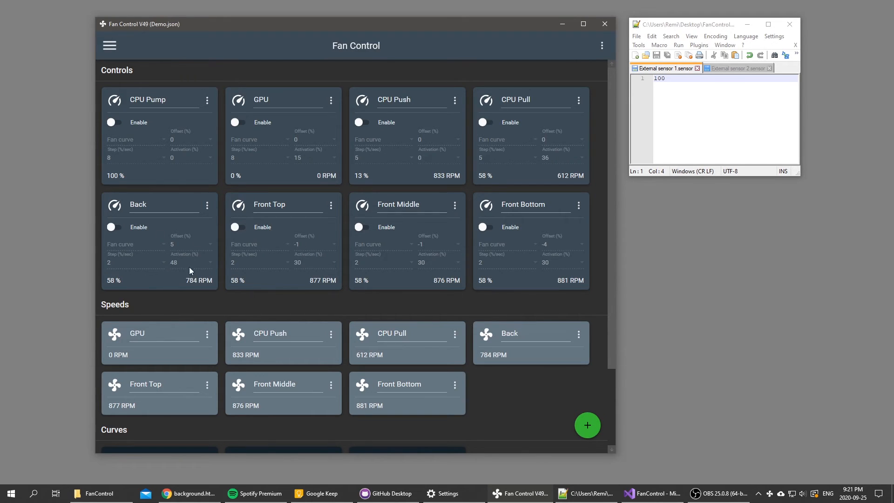
mouse_move(216, 256)
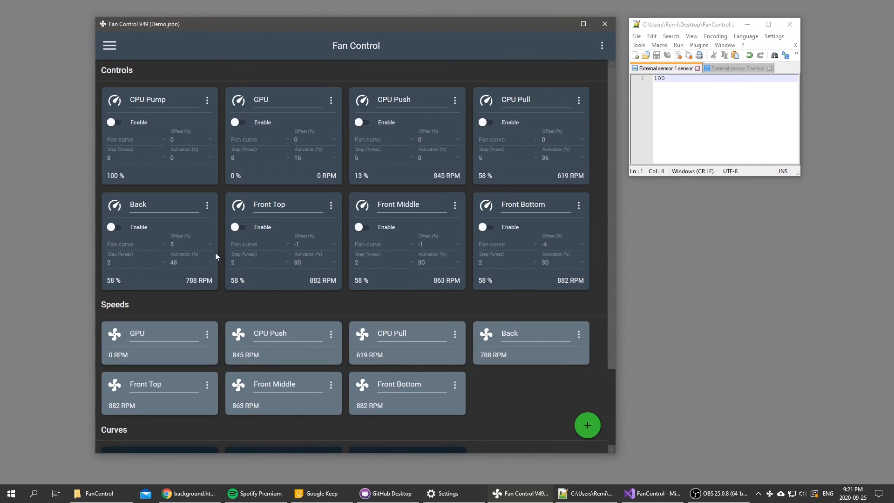
- Mark the CPU Pump control card as hidden via its ⋮ menu
double_click(147, 100)
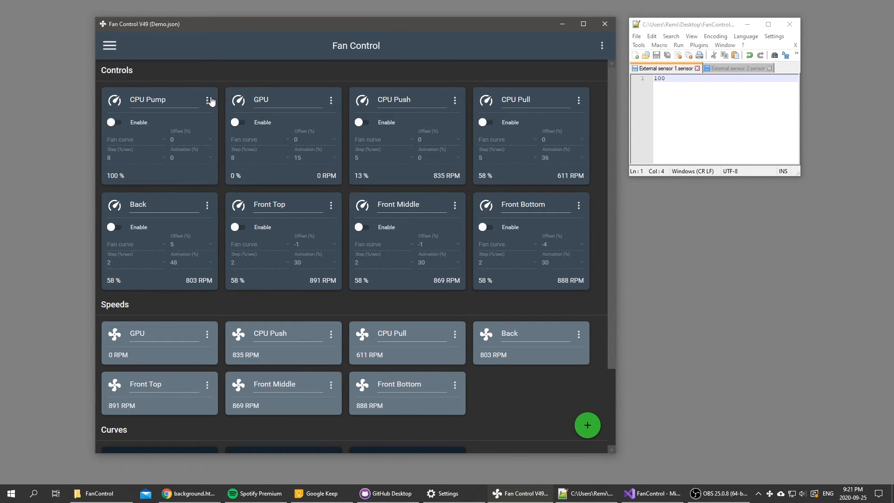
click(209, 100)
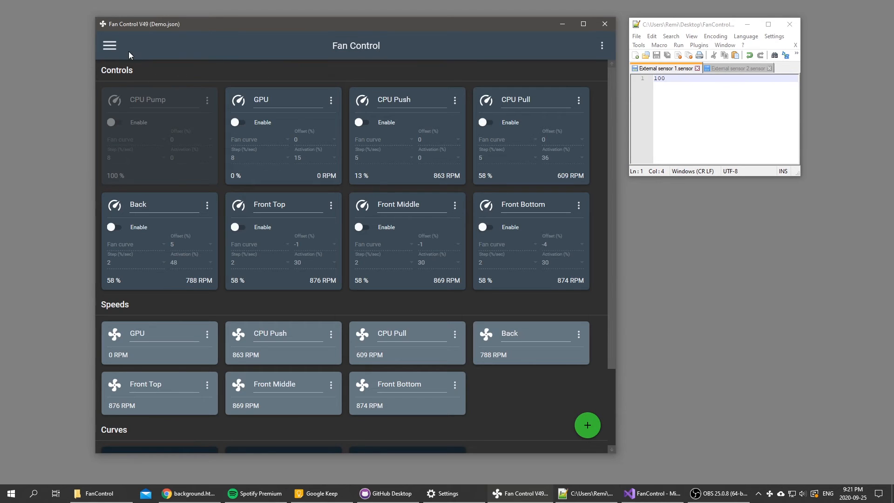
- Turn off Show hidden cards, hide the Front Bottom card, then show hidden cards dimmed again
click(110, 45)
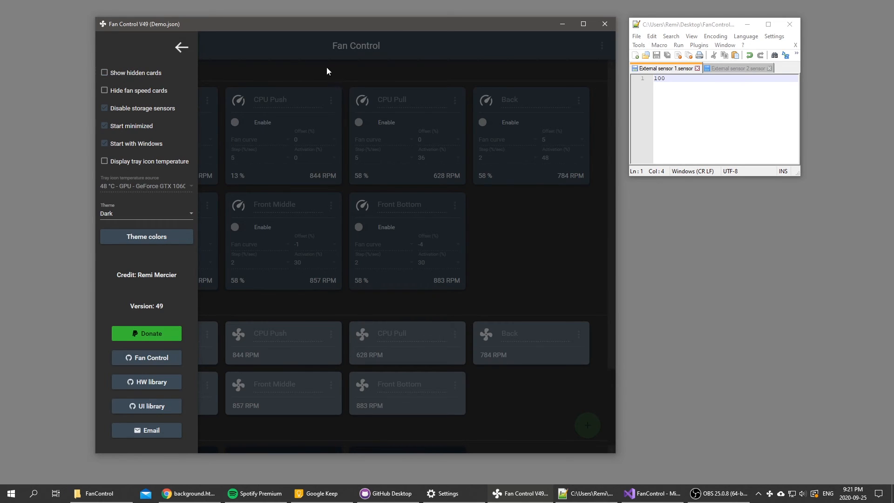
click(182, 47)
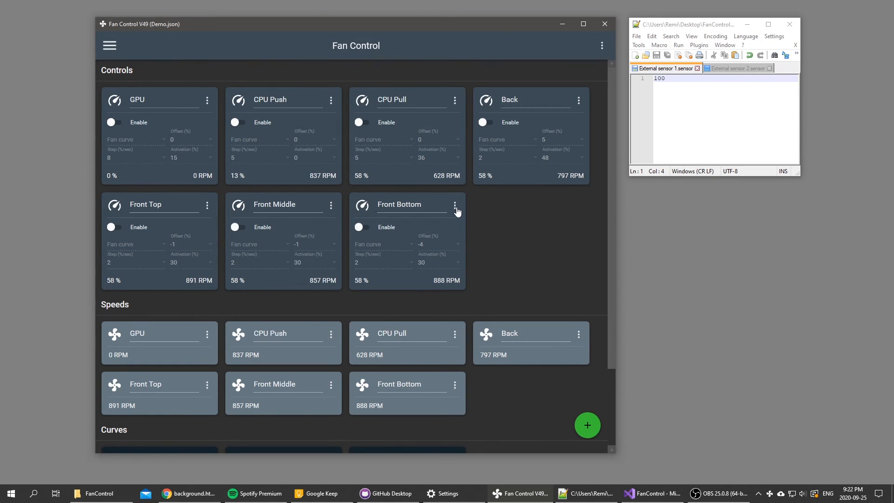
click(455, 204)
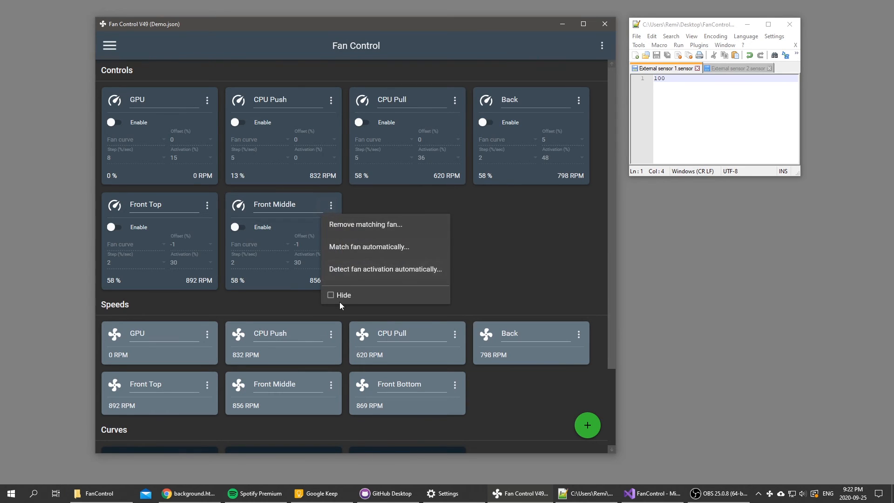
click(109, 45)
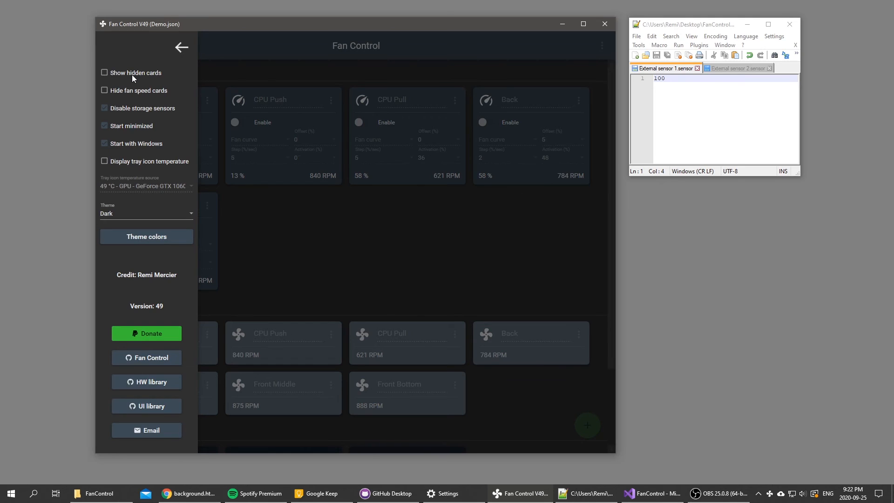
click(181, 46)
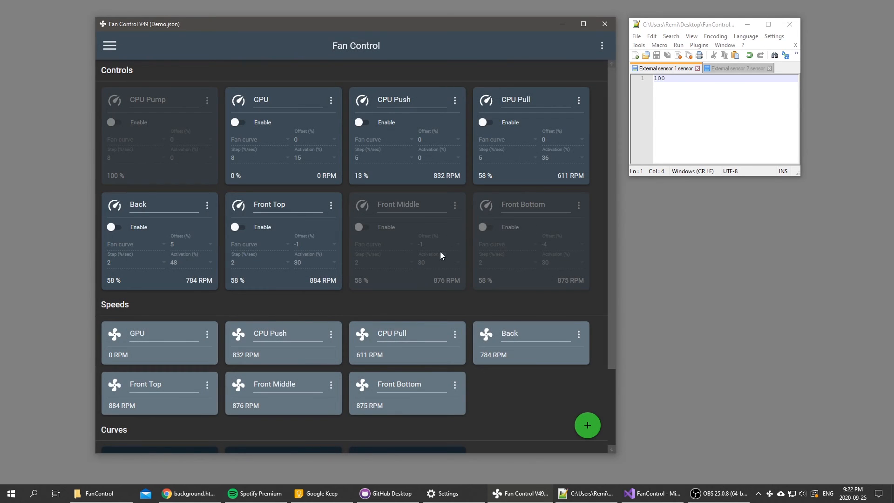
mouse_move(484, 215)
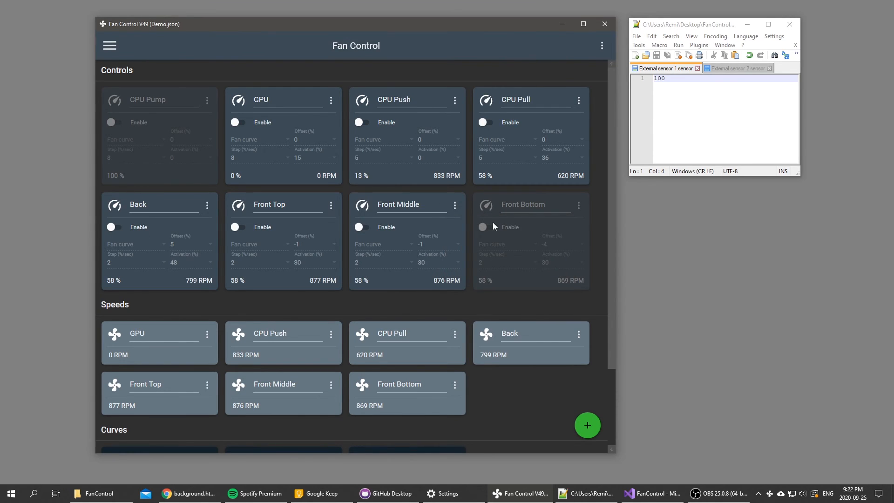
- Untick Hide on the CPU Pump and Front Bottom cards so all controls are active
click(206, 100)
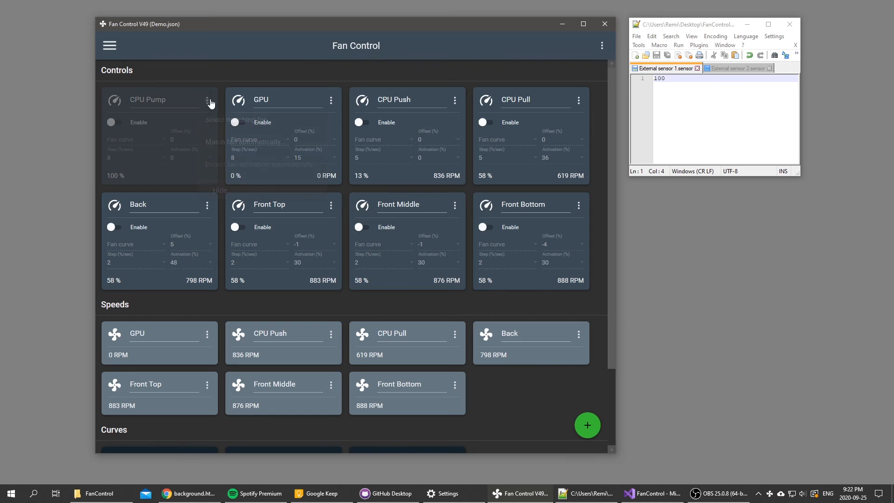
scroll(down, 3)
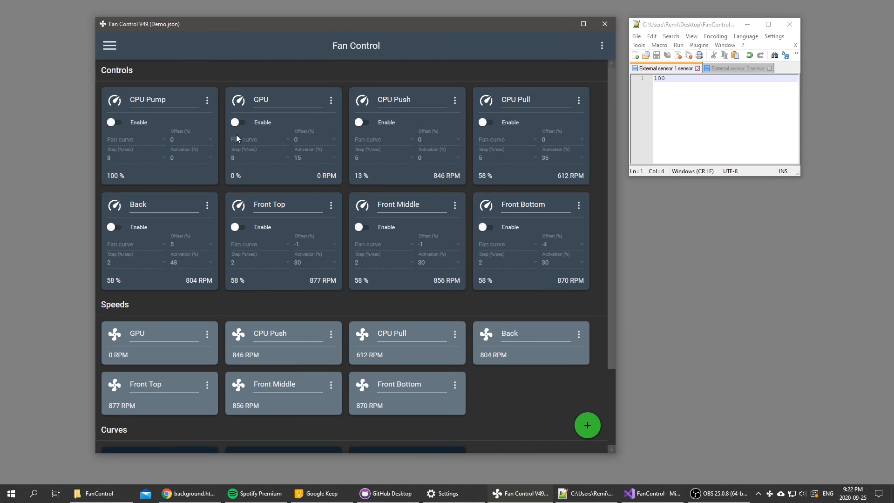
- Enable 'Hide fan speed cards' in settings, leaving only Controls and Curves visible
click(110, 46)
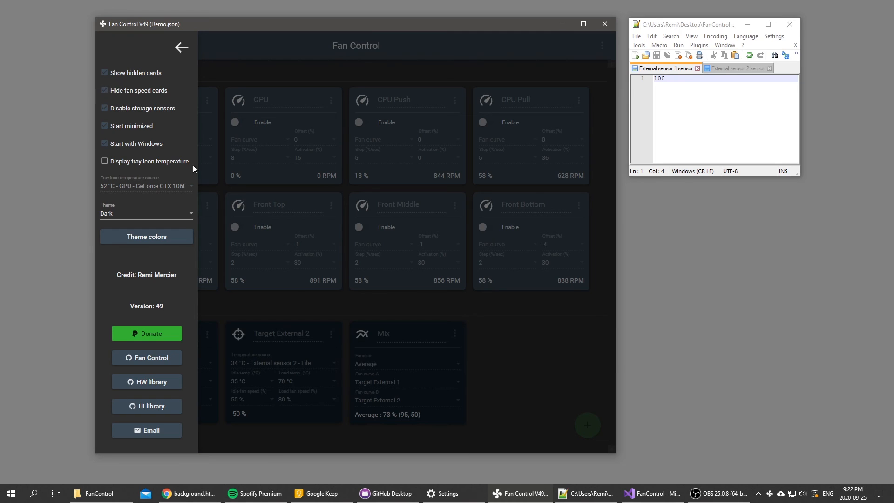
click(181, 46)
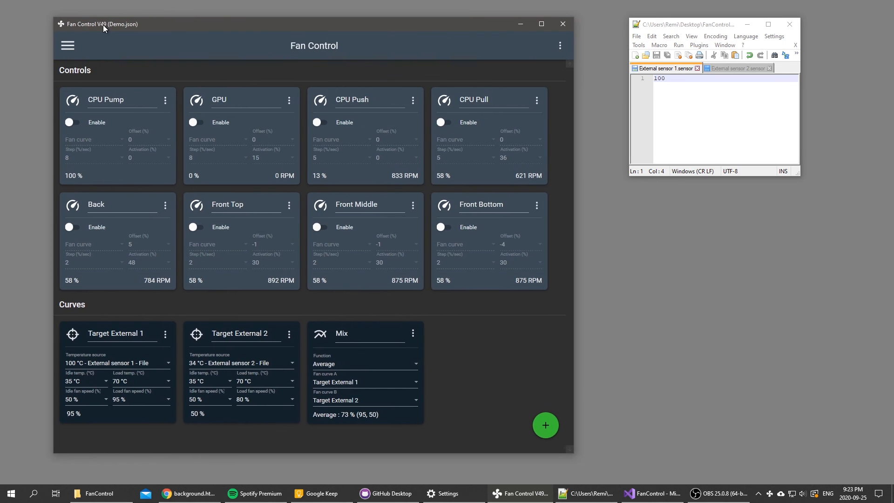
- Move Fan Control right and Notepad++ to the top-right corner, side by side
drag(103, 24, 140, 22)
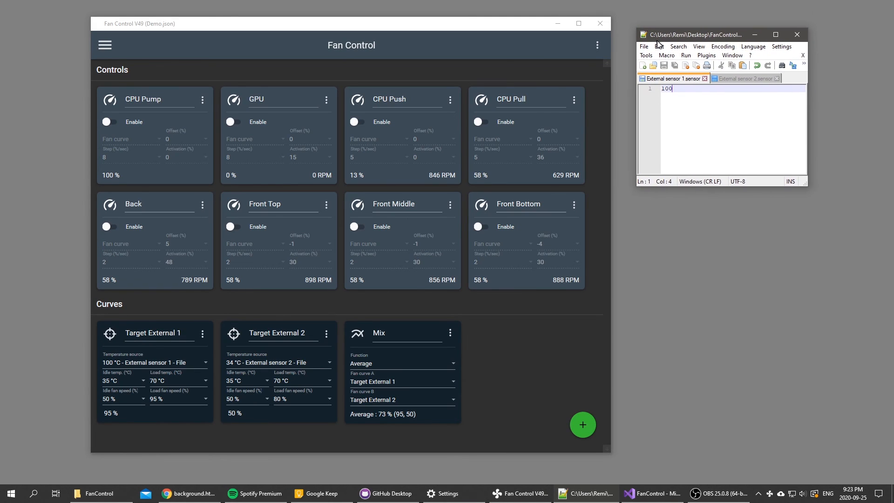
drag(696, 34, 707, 142)
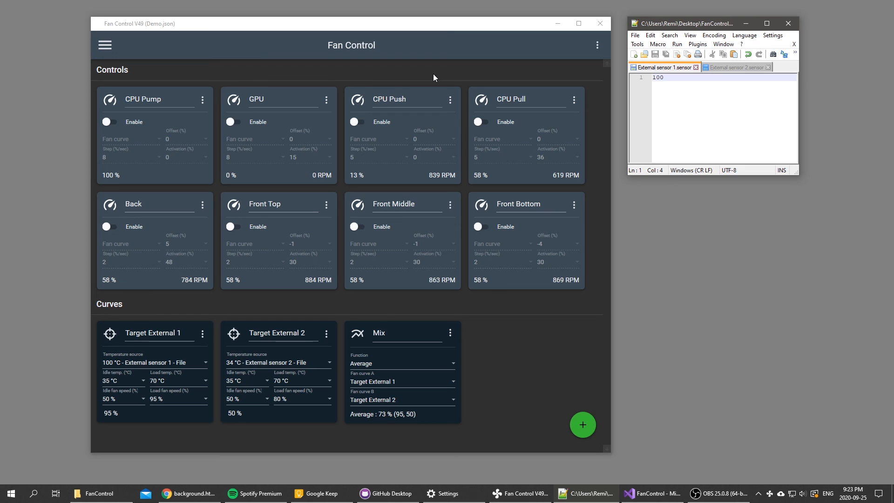
click(105, 45)
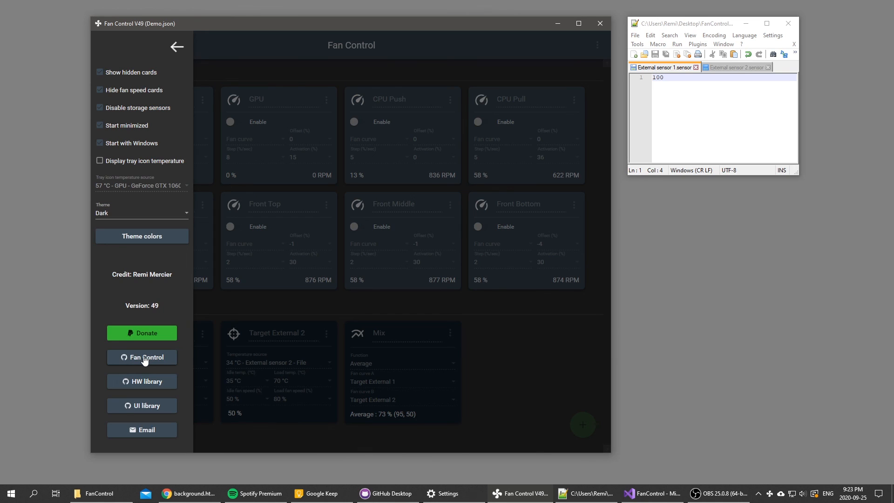
mouse_move(164, 367)
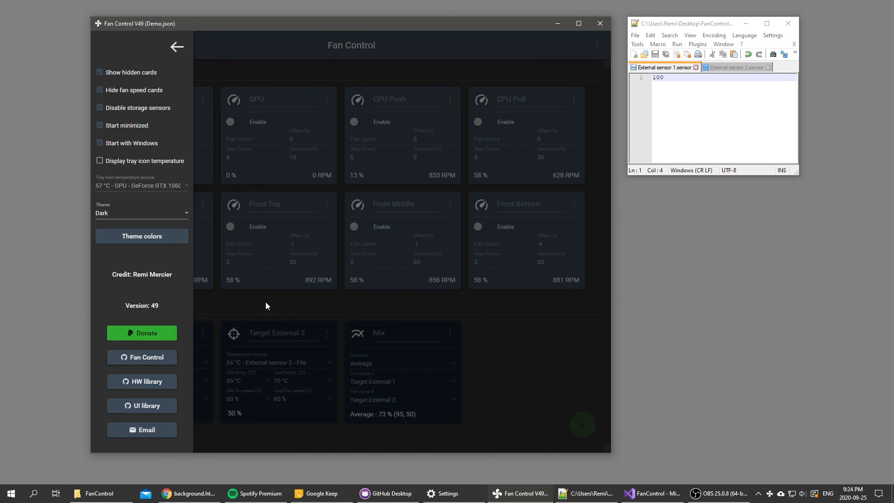
click(178, 46)
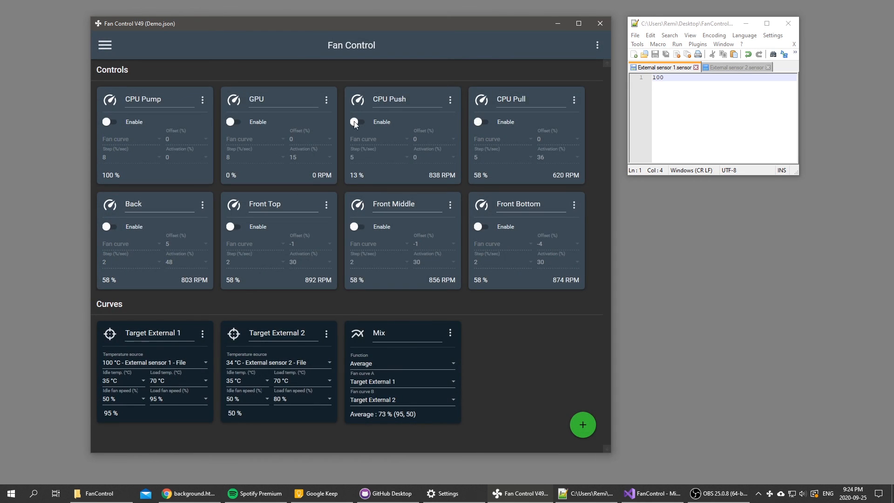